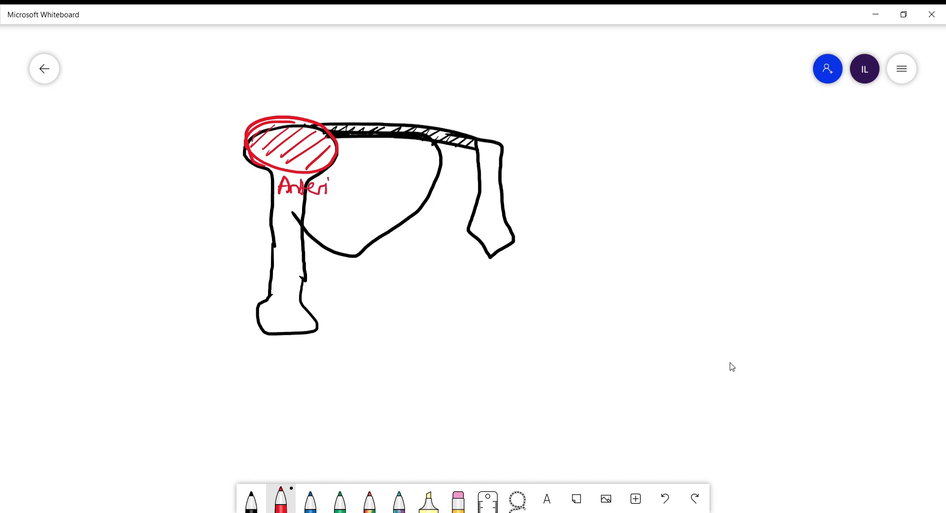
Step: Handwrite red notes left of the sketch: Diffuse, Most ROM, then Localized and Shopping Bags
{"action": "left_click_drag", "start_coordinate": [269, 187], "coordinate": [187, 191]}
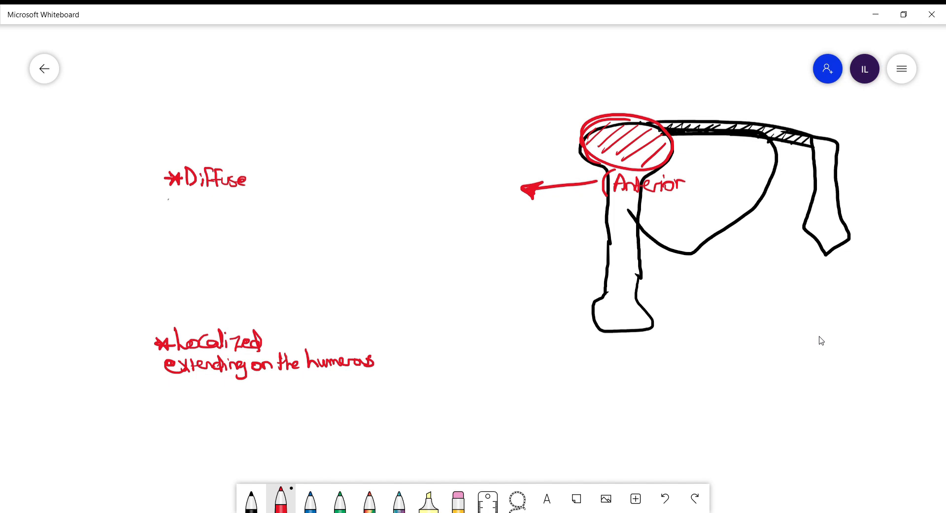
{"action": "left_click_drag", "start_coordinate": [169, 205], "coordinate": [238, 205]}
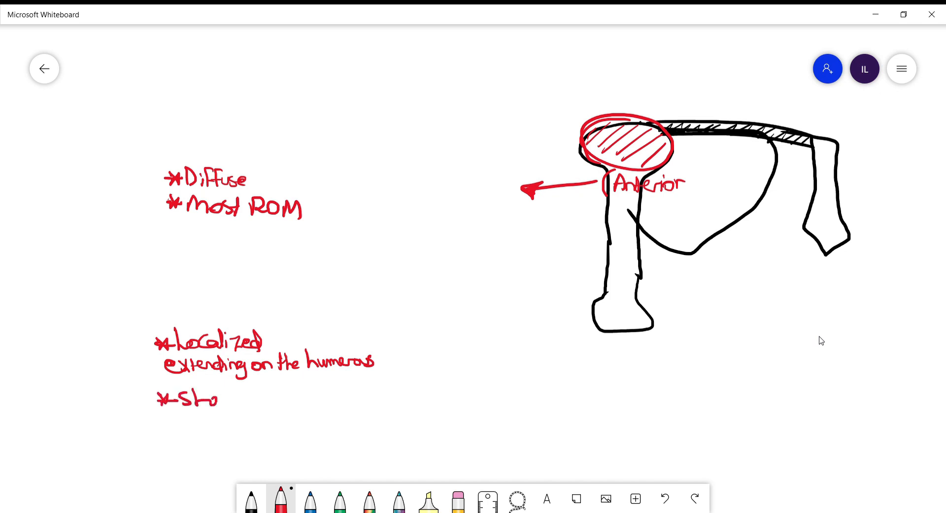
{"action": "type", "text": "hoppir"}
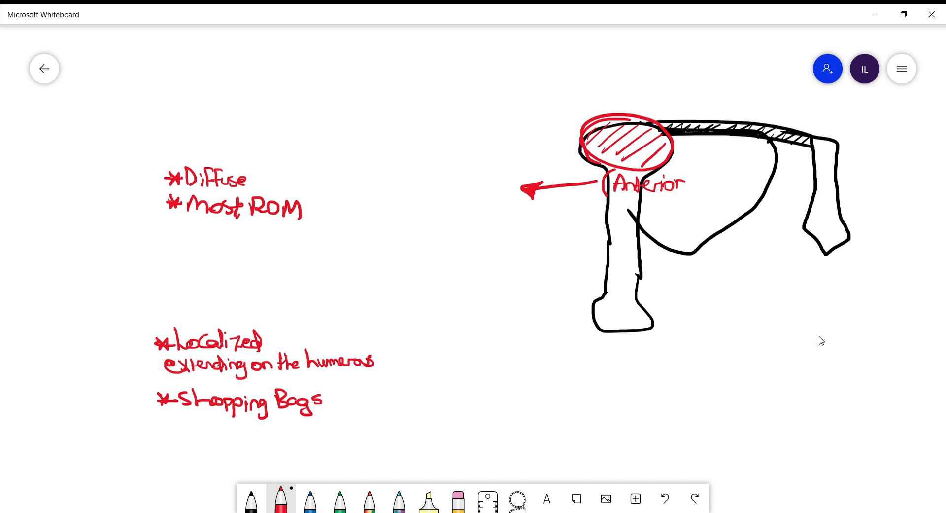
{"action": "left_click_drag", "start_coordinate": [168, 223], "coordinate": [178, 233]}
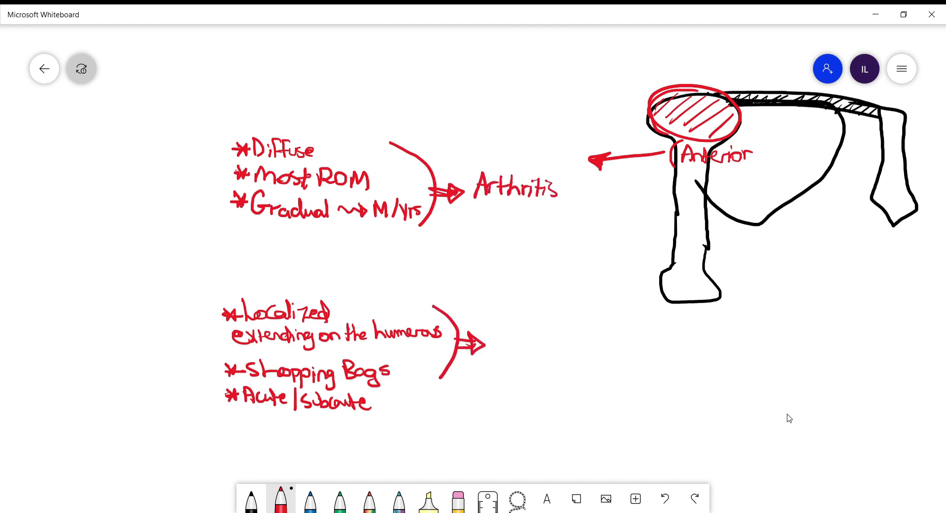
Step: Write 'Bicipital' in red at the end of the Localized group's arrow
{"action": "type", "text": "Bicipital"}
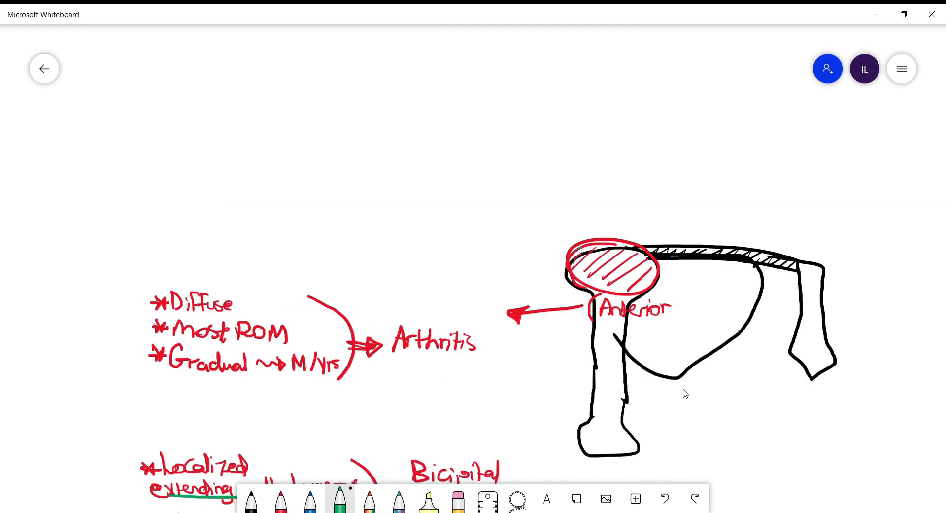
Step: In green, list overhead pain symptoms arrowed to Rotator Cuff Tendonitis, plus Weakness to Rotator Cuff Tear
{"action": "left_click", "coordinate": [578, 249]}
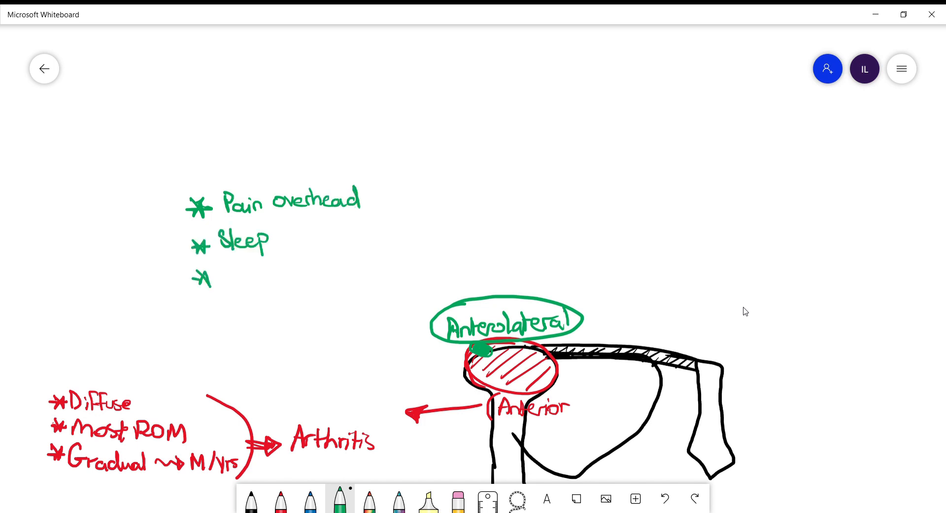
{"action": "left_click_drag", "start_coordinate": [215, 281], "coordinate": [253, 281]}
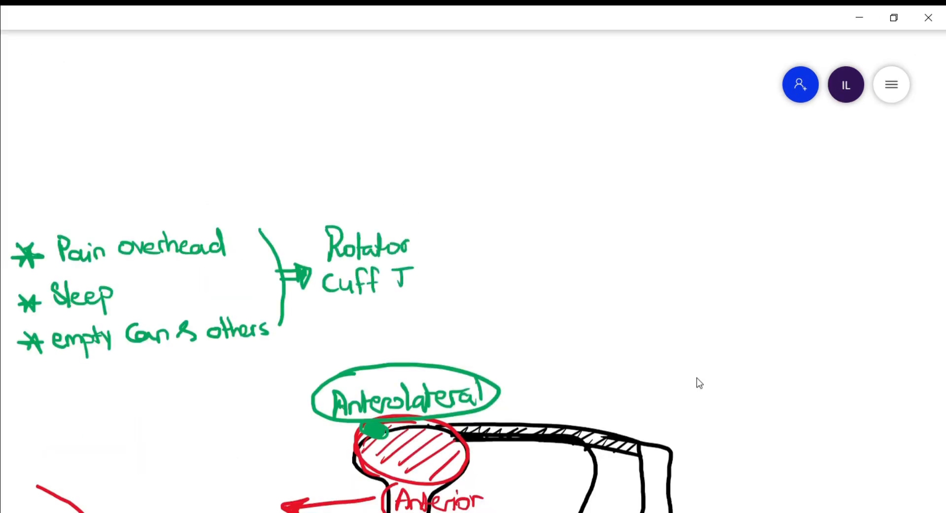
{"action": "type", "text": "Tendonitis"}
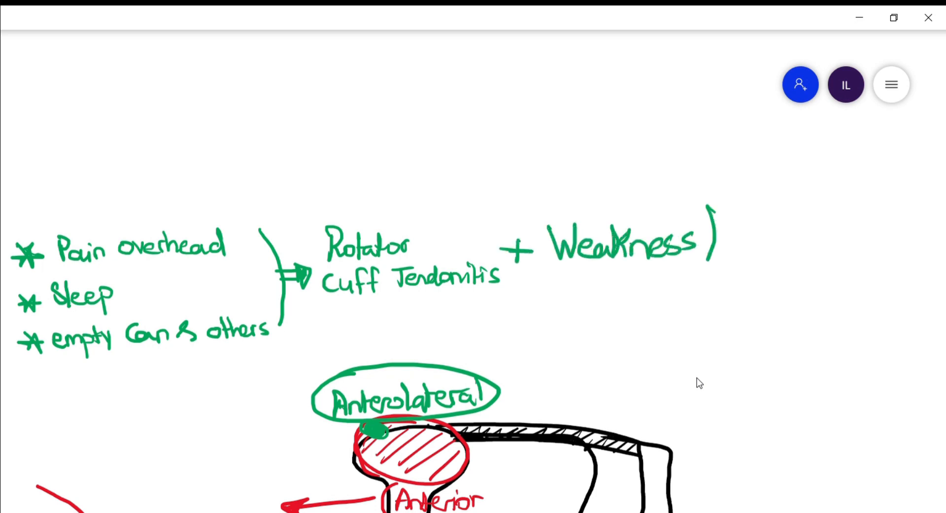
{"action": "left_click_drag", "start_coordinate": [706, 242], "coordinate": [821, 229]}
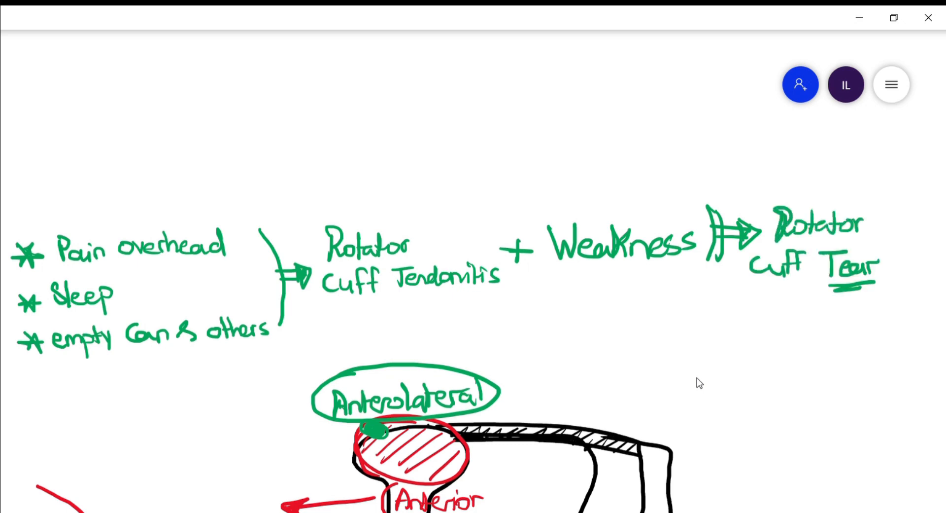
{"action": "mouse_move", "coordinate": [520, 333]}
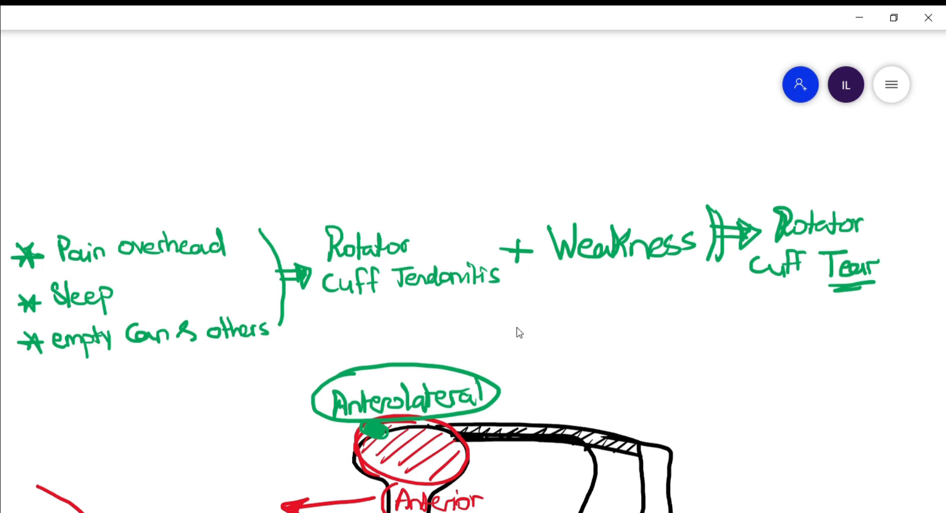
{"action": "mouse_move", "coordinate": [595, 334]}
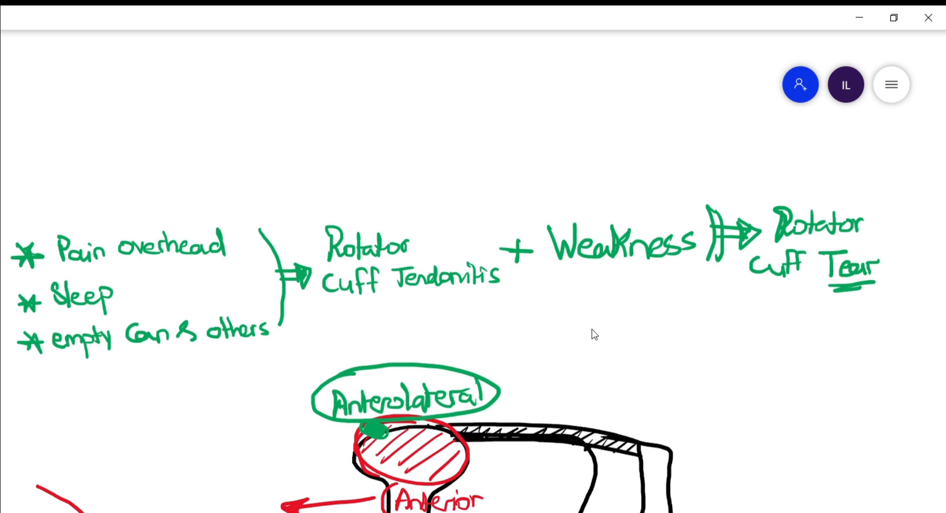
{"action": "mouse_move", "coordinate": [693, 397]}
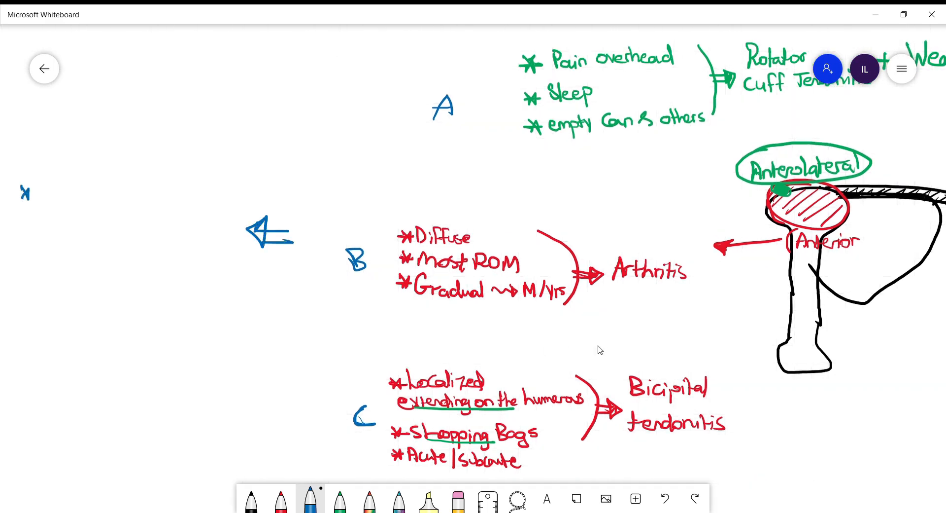
Step: In blue, write Movement, DM, Stiffness arrowed to 'Frozen Shoulder = Adhesive Capsulitis'
{"action": "type", "text": "moven"}
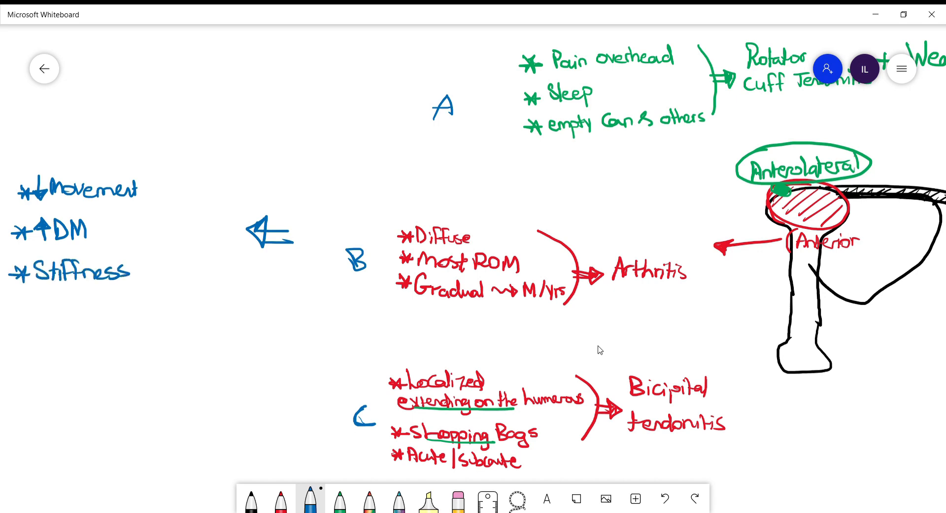
{"action": "left_click_drag", "start_coordinate": [30, 299], "coordinate": [84, 326]}
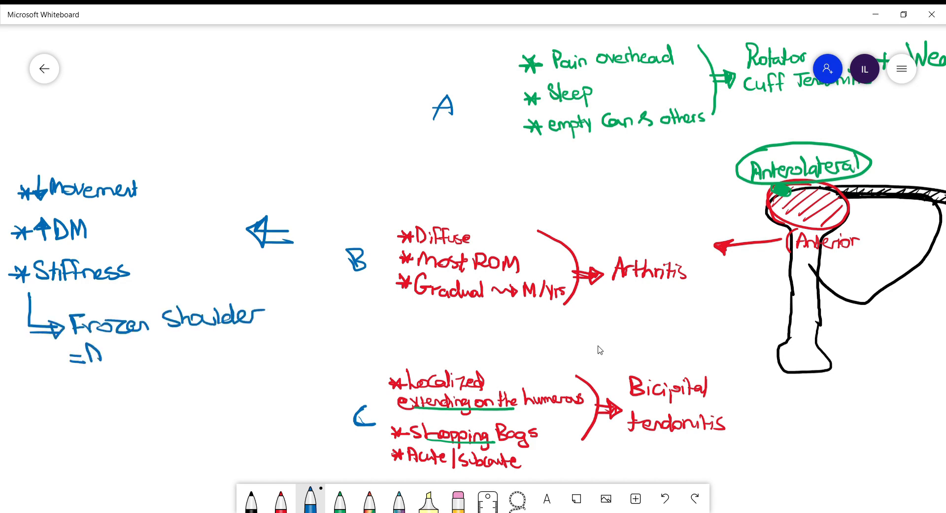
{"action": "type", "text": "Adhesive Capsulitis"}
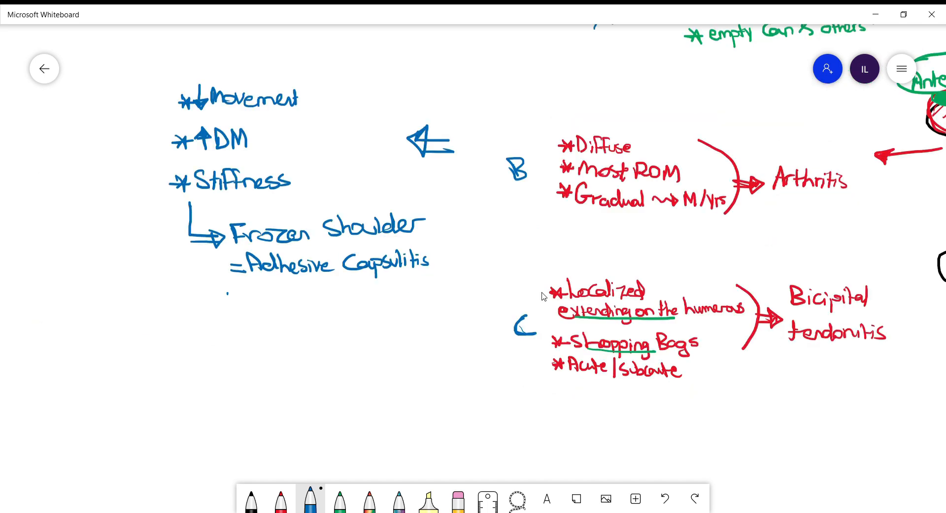
Step: Arrow down from Adhesive Capsulitis to 'Reversible' and 'PT/OT ~> Steroids inj' notes
{"action": "left_click_drag", "start_coordinate": [214, 295], "coordinate": [226, 329]}
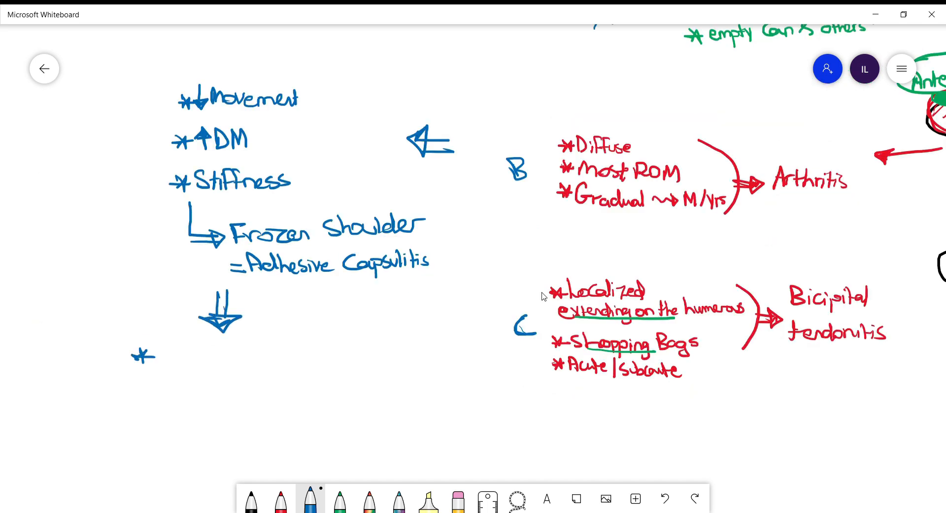
{"action": "type", "text": "Reversible"}
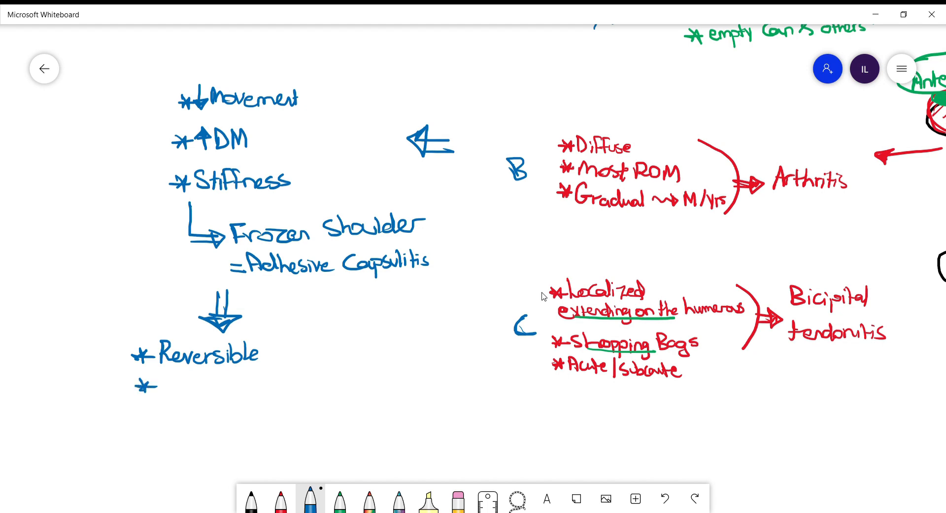
{"action": "left_click_drag", "start_coordinate": [168, 377], "coordinate": [181, 392]}
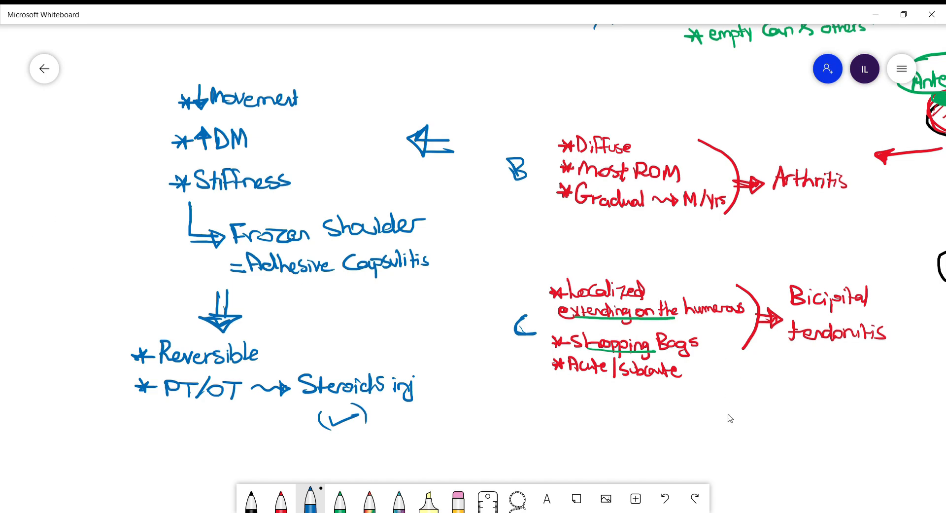
Step: Write and underline 'Cervical Neuropathy' in blue with bullets Nerve-like Pain and Diffuse
{"action": "scroll", "scroll_direction": "down", "scroll_amount": 3}
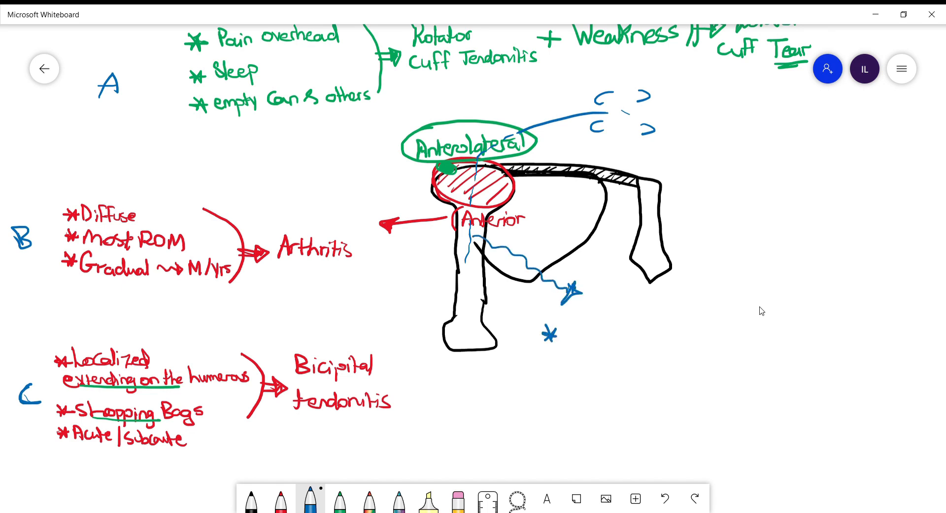
{"action": "type", "text": "Cervical Neuropath"}
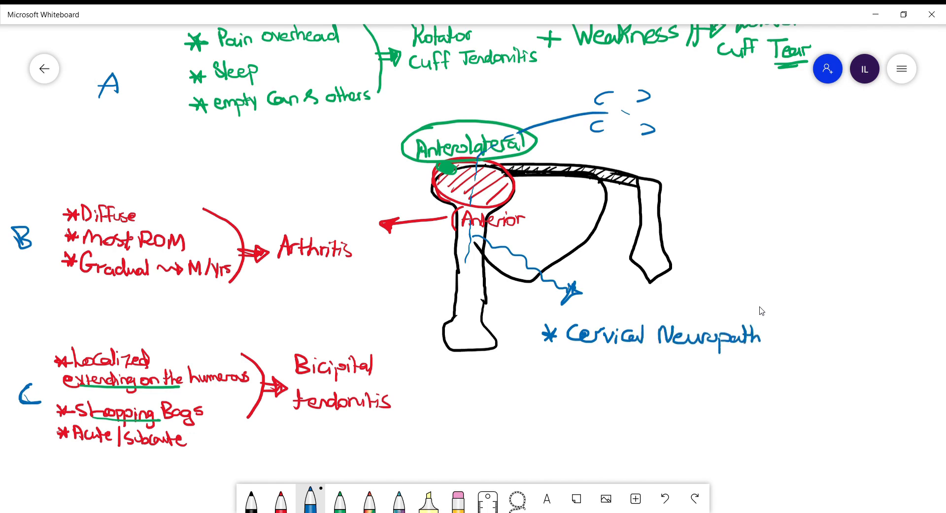
{"action": "left_click_drag", "start_coordinate": [560, 353], "coordinate": [778, 352]}
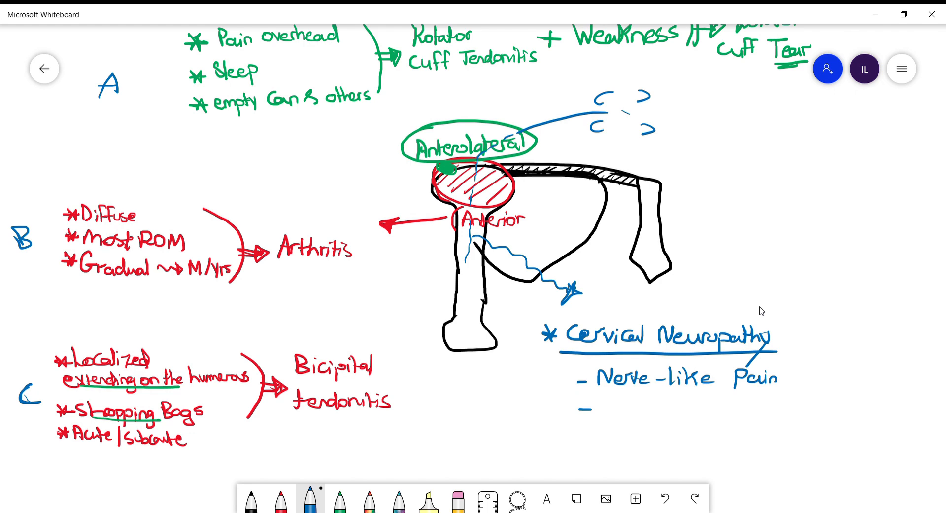
{"action": "type", "text": "Diffuse"}
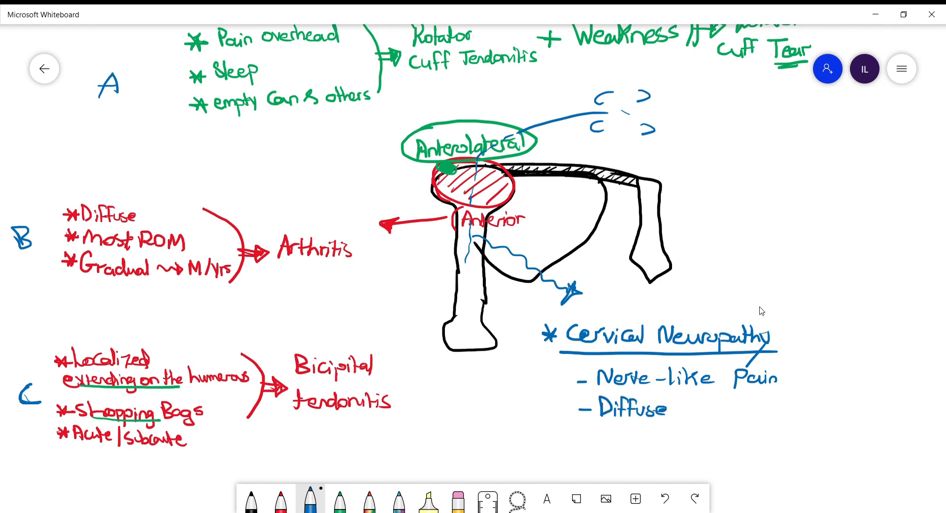